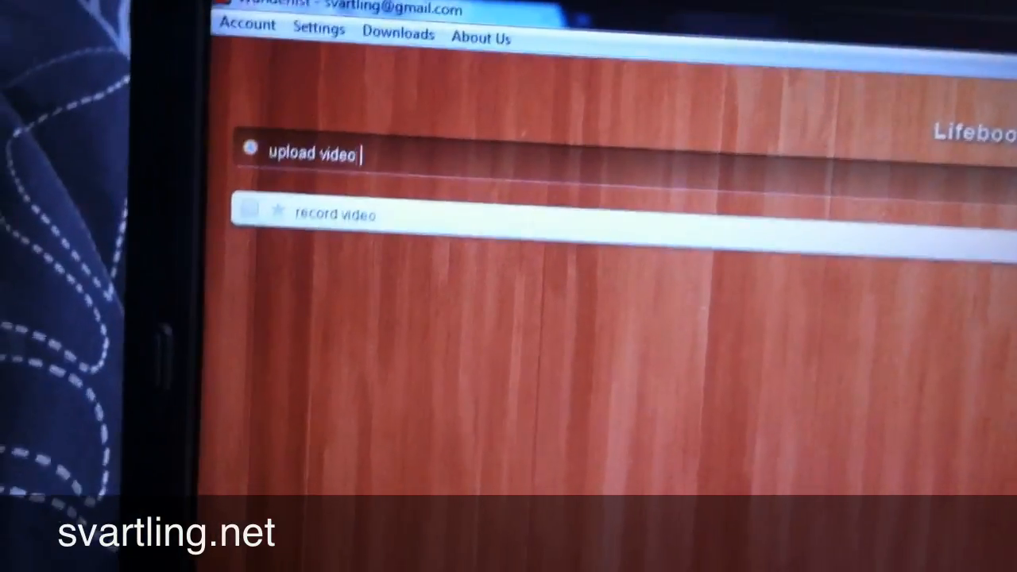
# - Add 'upload video to youtube', 'write blog post' and 'link video in post' to Lifebook4Life
pyautogui.write('to y')
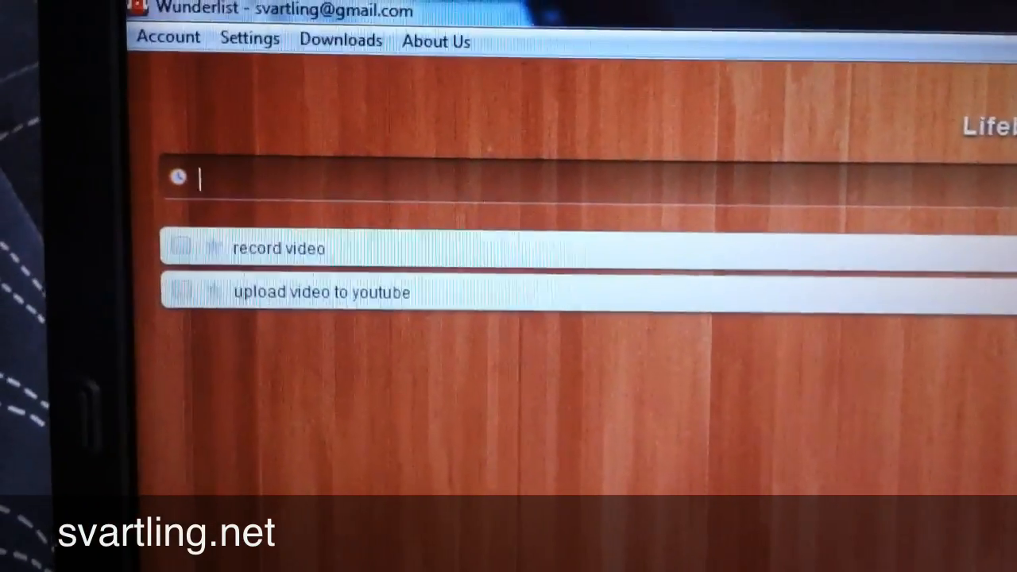
pyautogui.write('wt')
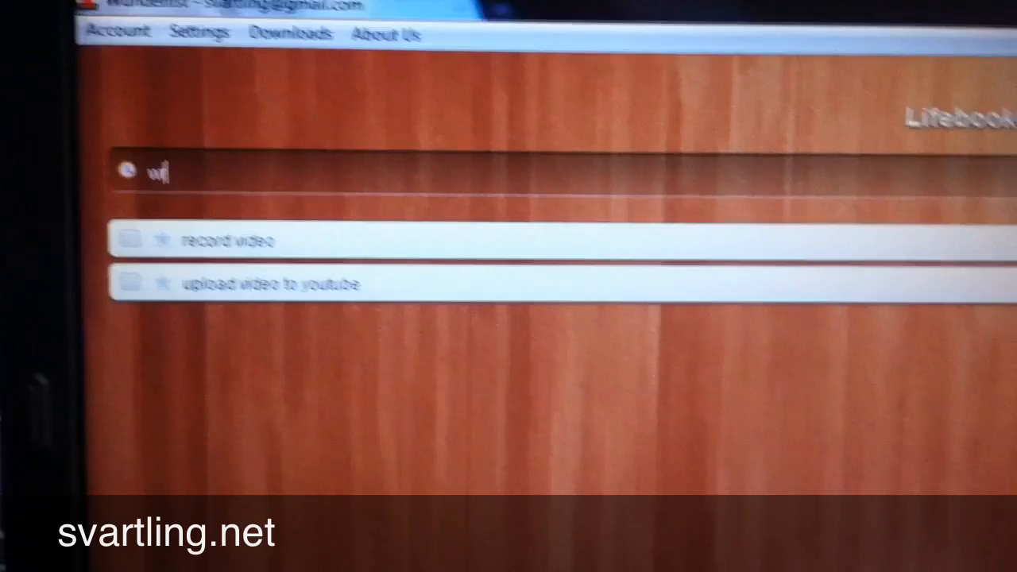
pyautogui.write('write')
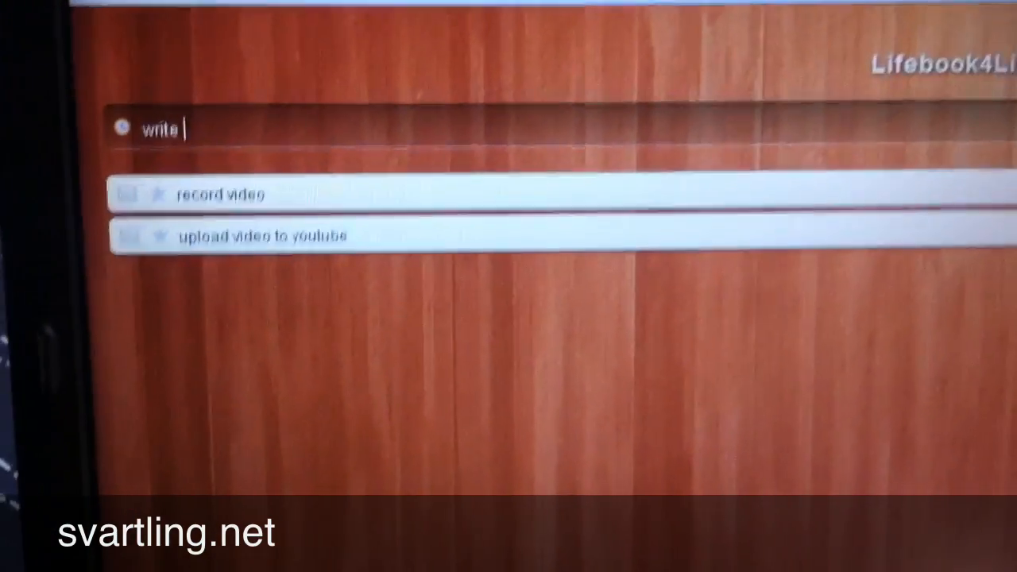
pyautogui.write('blog')
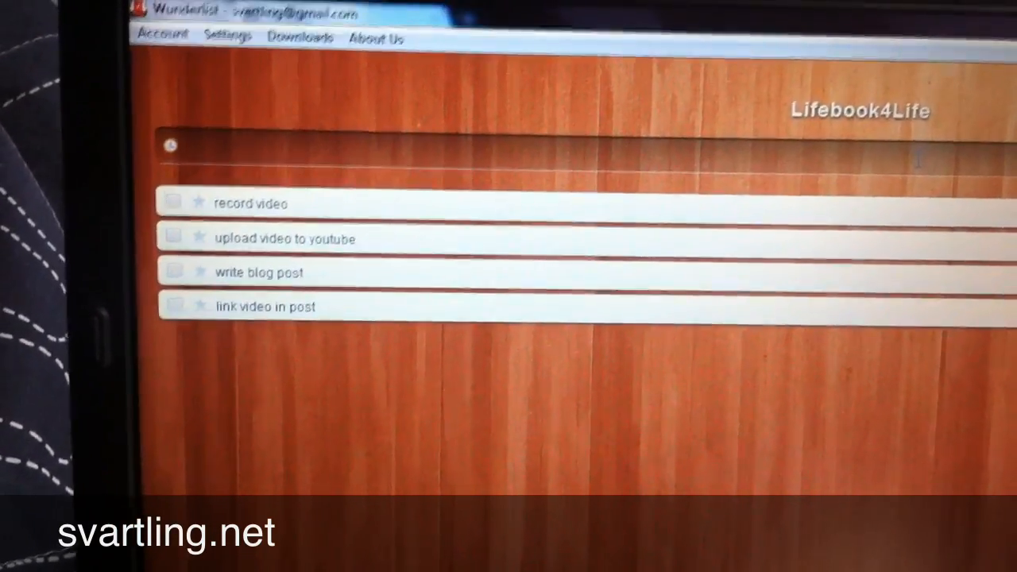
# - Add the task 'share video' to the Lifebook4Life list
pyautogui.write('sh')
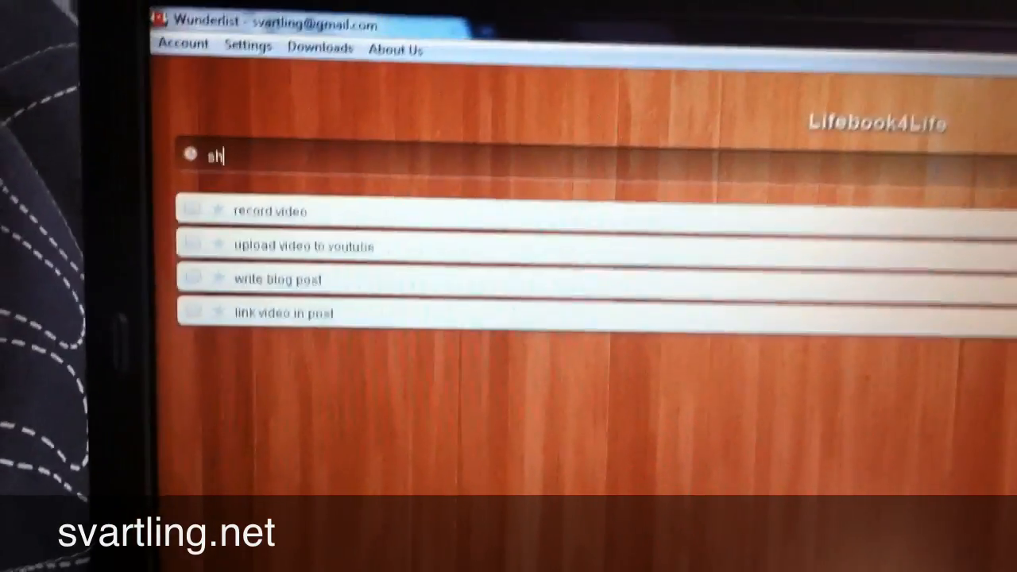
pyautogui.write('are')
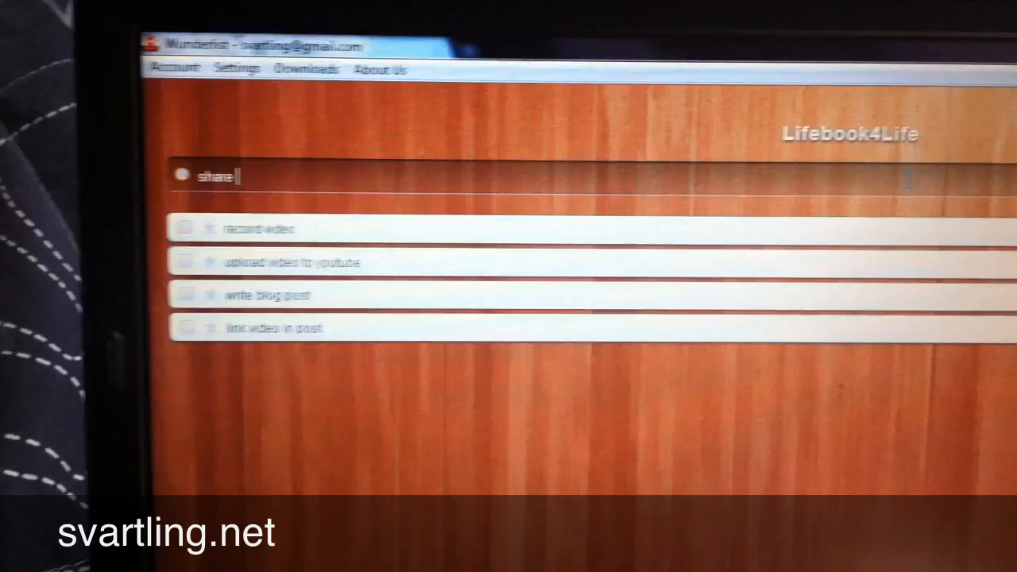
pyautogui.write('vi')
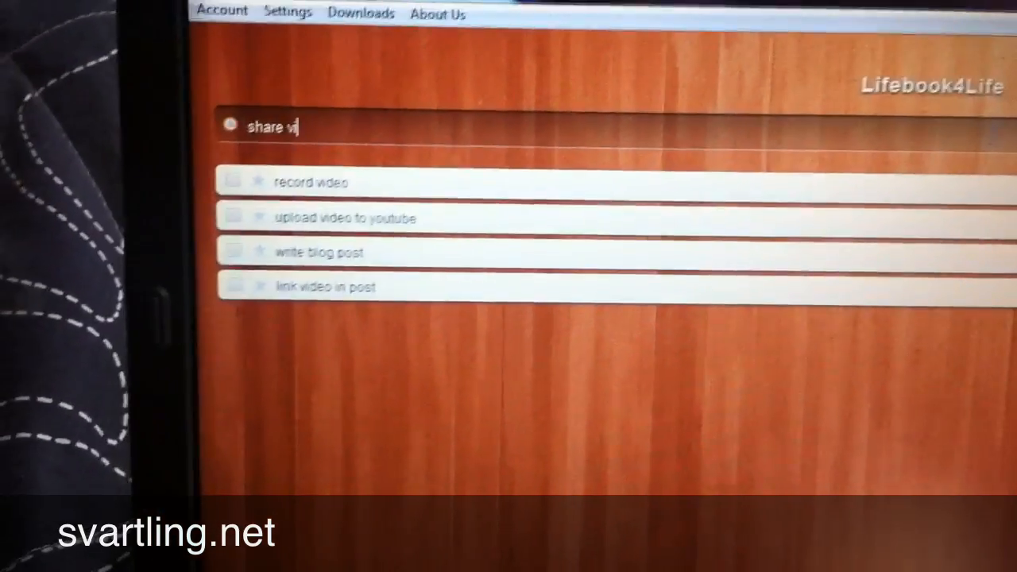
pyautogui.write('deo')
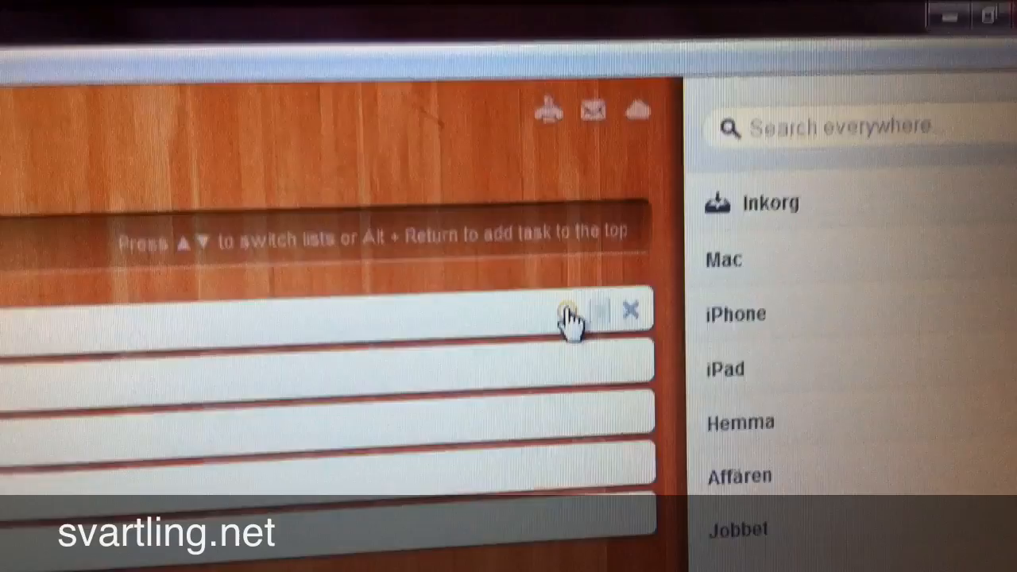
# - Set the due date of the first two Lifebook4Life tasks to Today
pyautogui.click(571, 310)
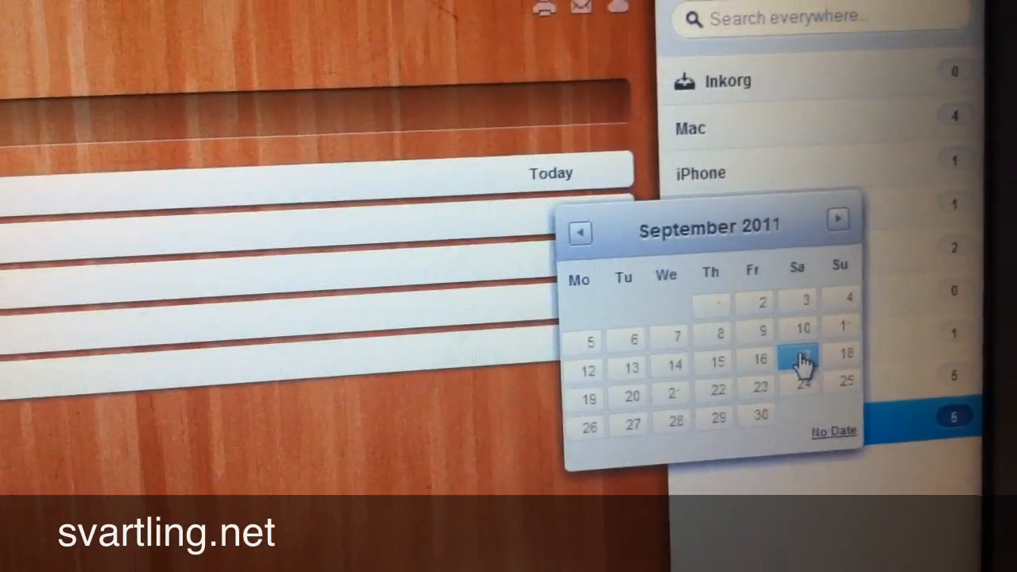
pyautogui.click(802, 362)
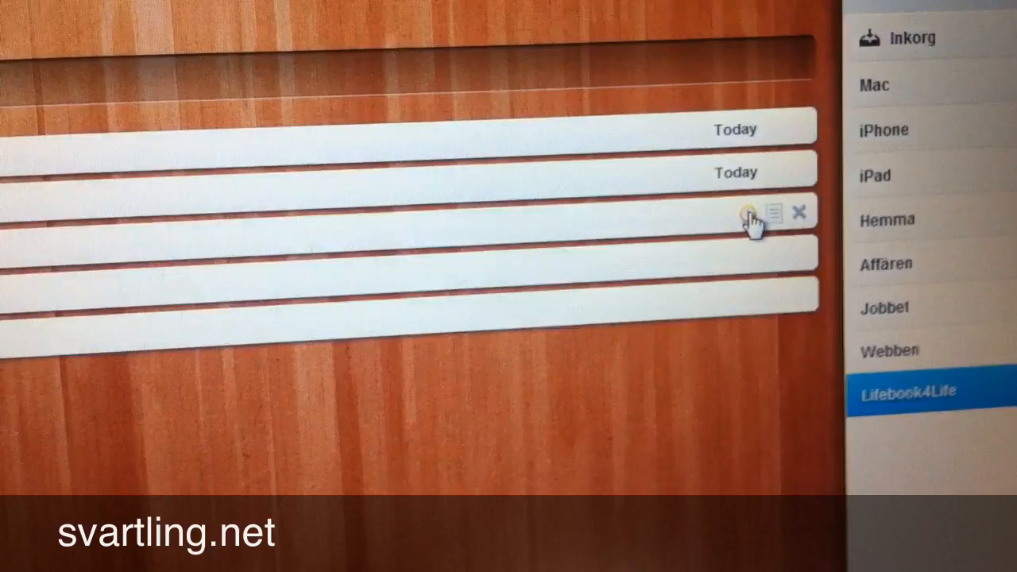
# - Set the third task's due date to Tomorrow in the calendar picker
pyautogui.click(748, 212)
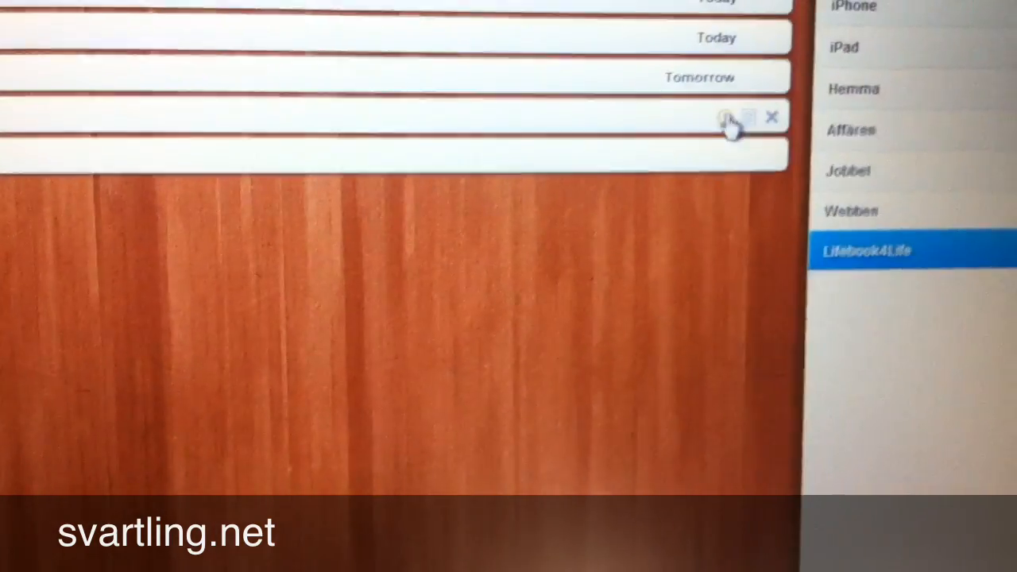
pyautogui.click(724, 119)
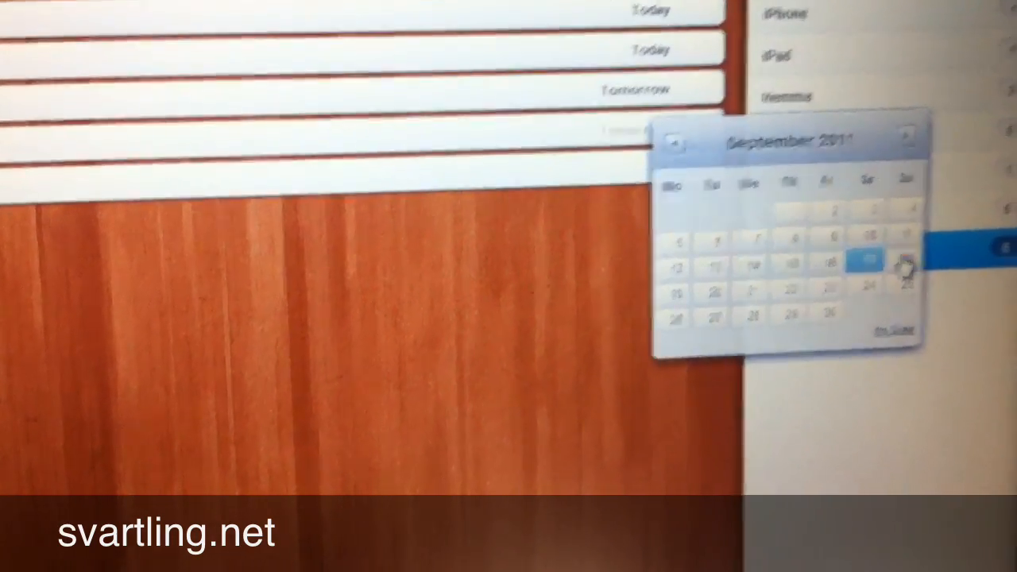